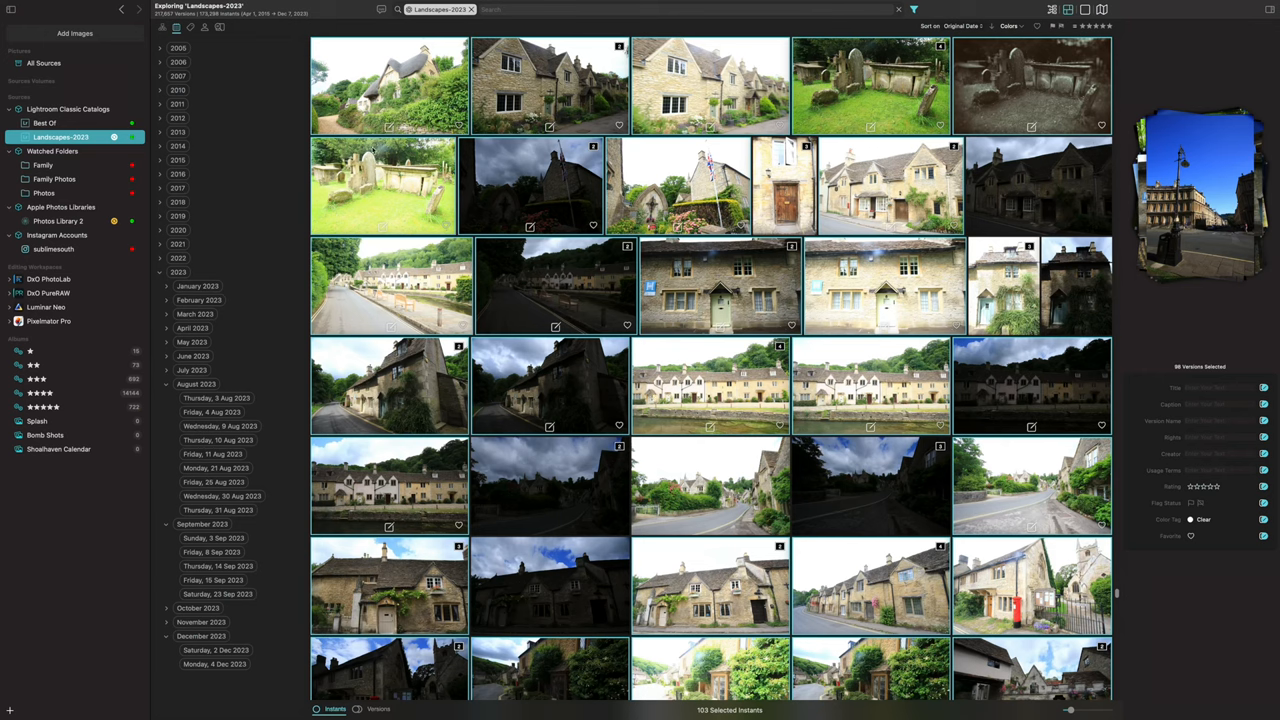
text(Beautiful tropic)
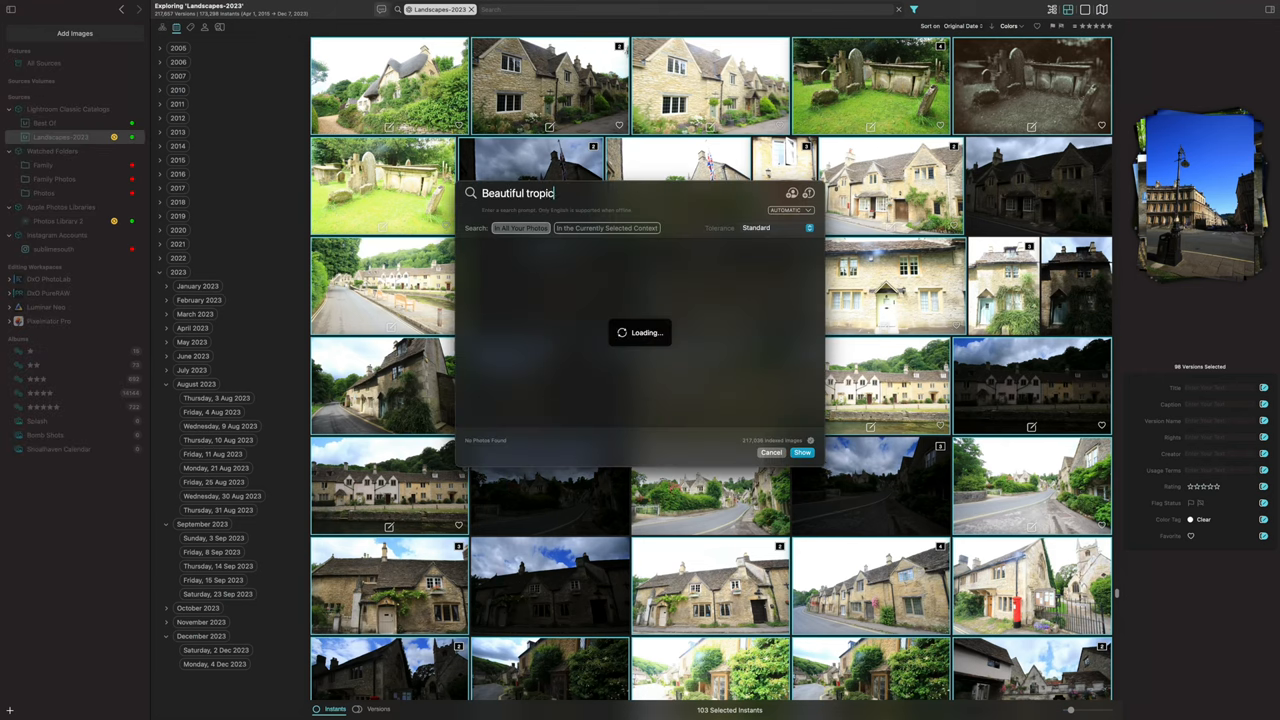